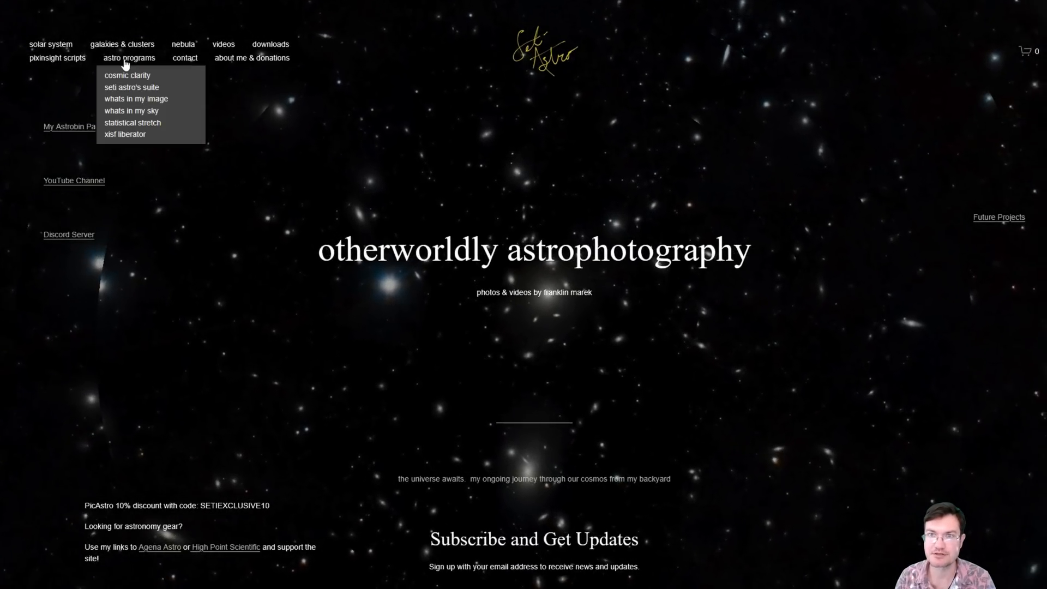
# - Go to the Seti Astro's Suite page from the astro programs menu
pyautogui.click(131, 87)
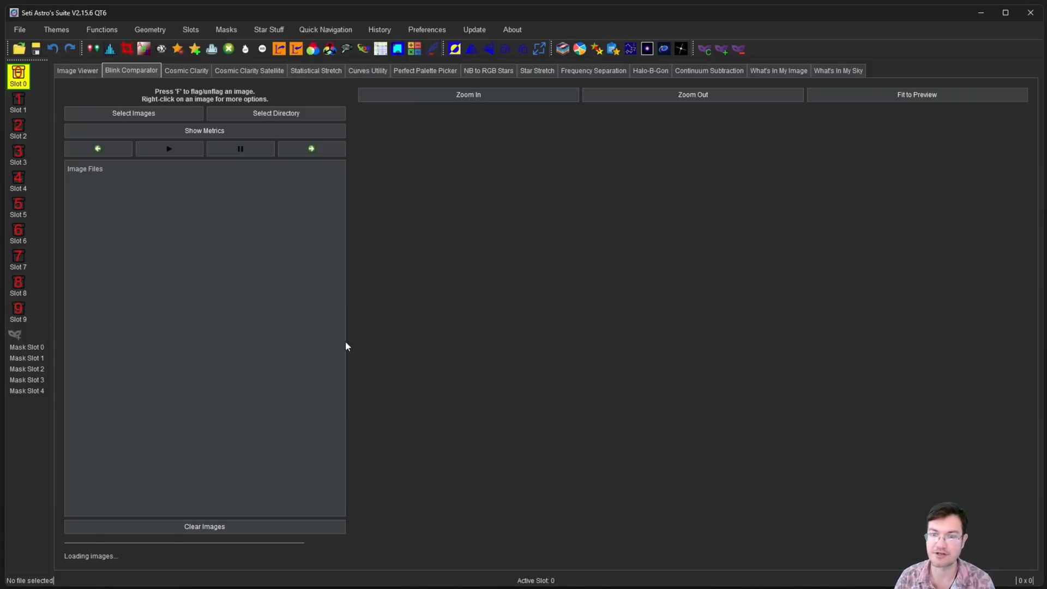
pyautogui.moveTo(350, 268)
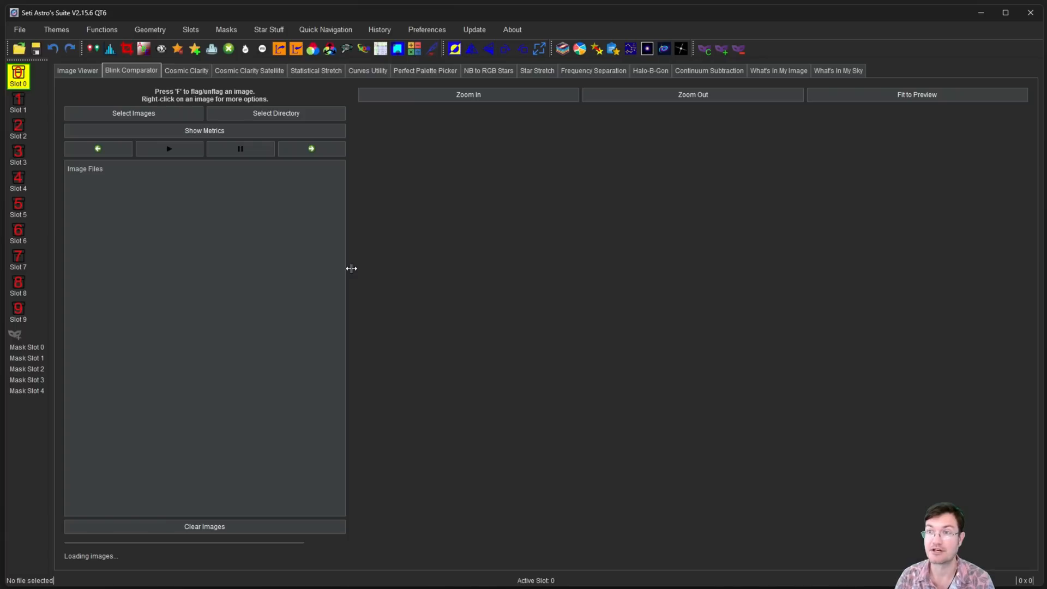
# - Start Select Images in Blink Comparator and browse to Downloads > lights for the M 51 frames
pyautogui.click(133, 113)
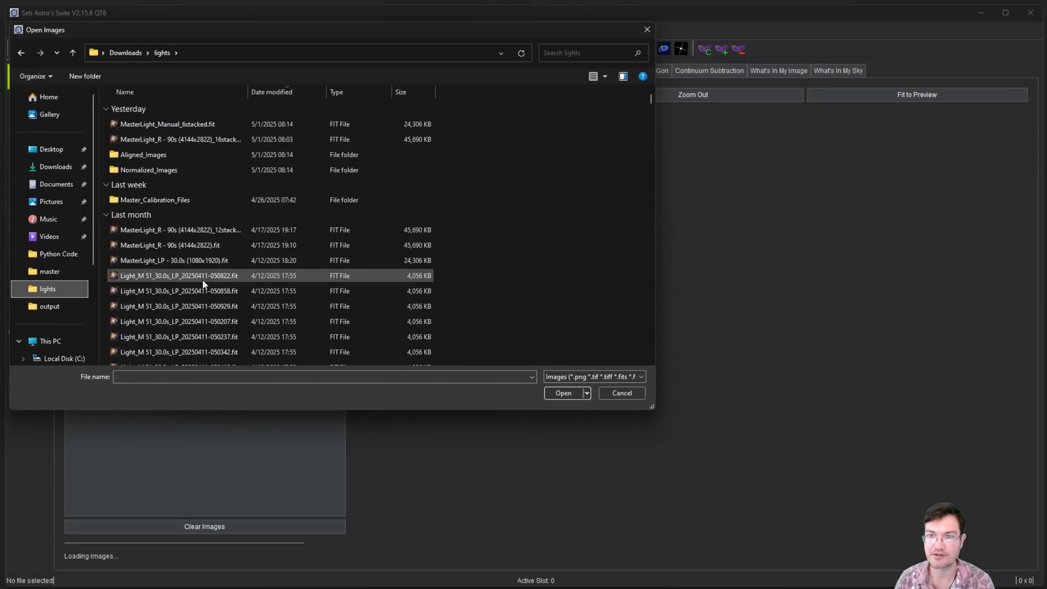
pyautogui.click(563, 392)
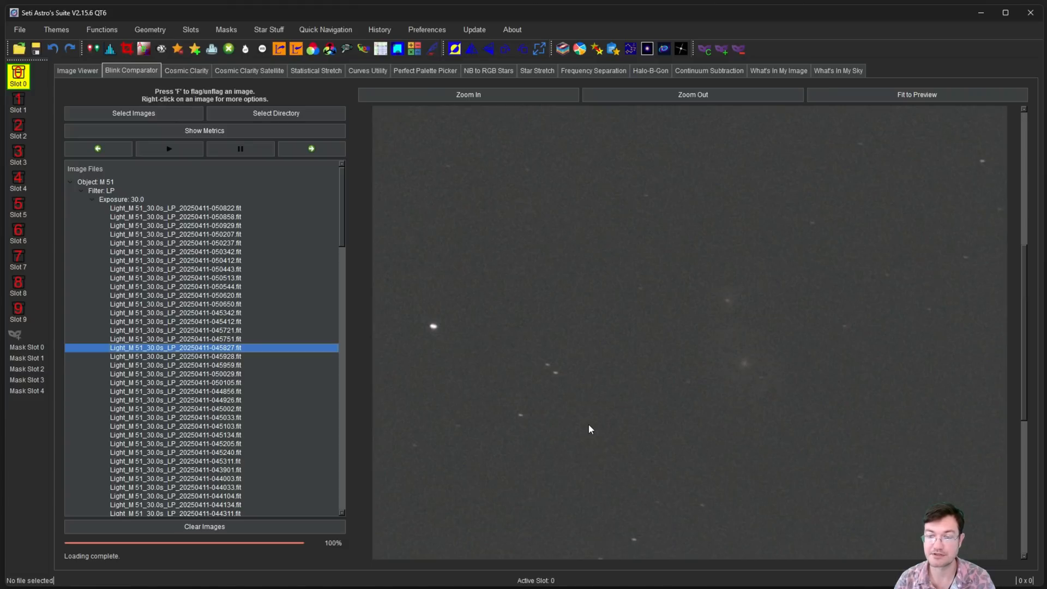
# - Preview one of the loaded Light_M 51 frames from the Blink Comparator list
pyautogui.click(204, 131)
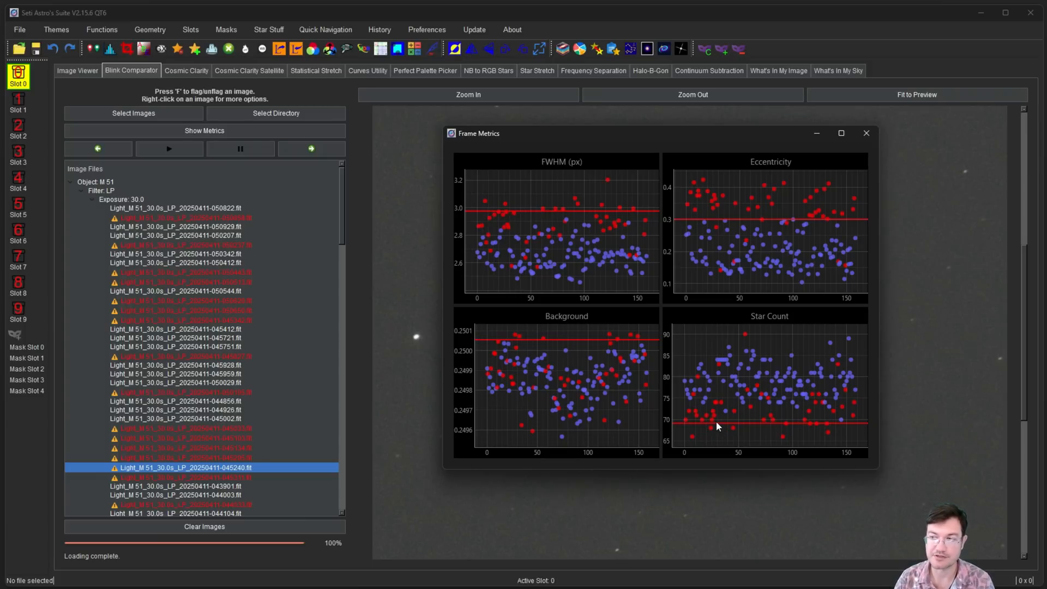
# - Drag the Star Count threshold line to flag M 51 frames with too few stars
pyautogui.moveTo(476, 133); pyautogui.dragTo(566, 158)
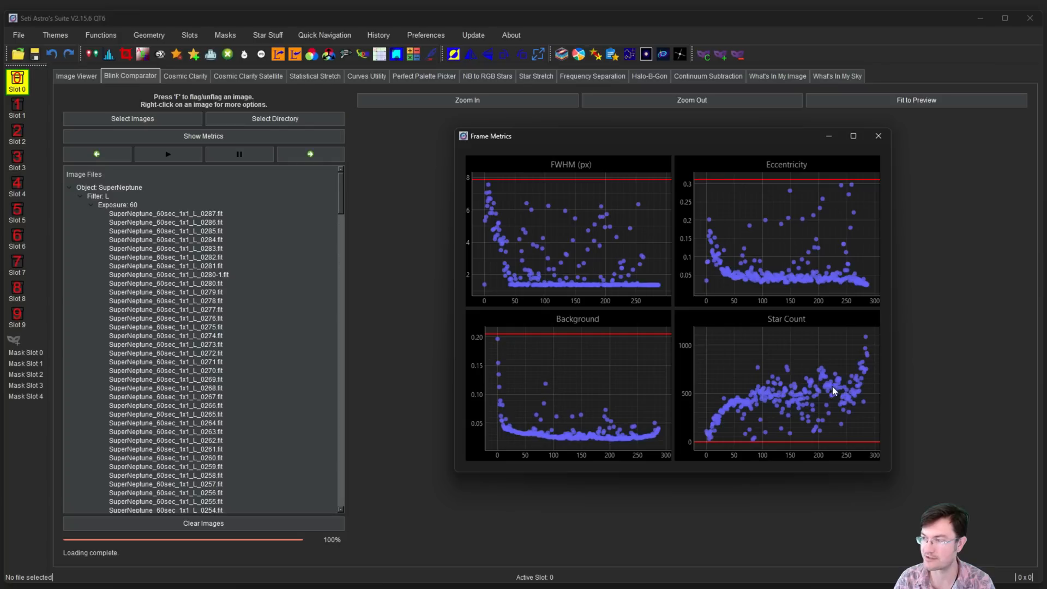
pyautogui.moveTo(499, 209)
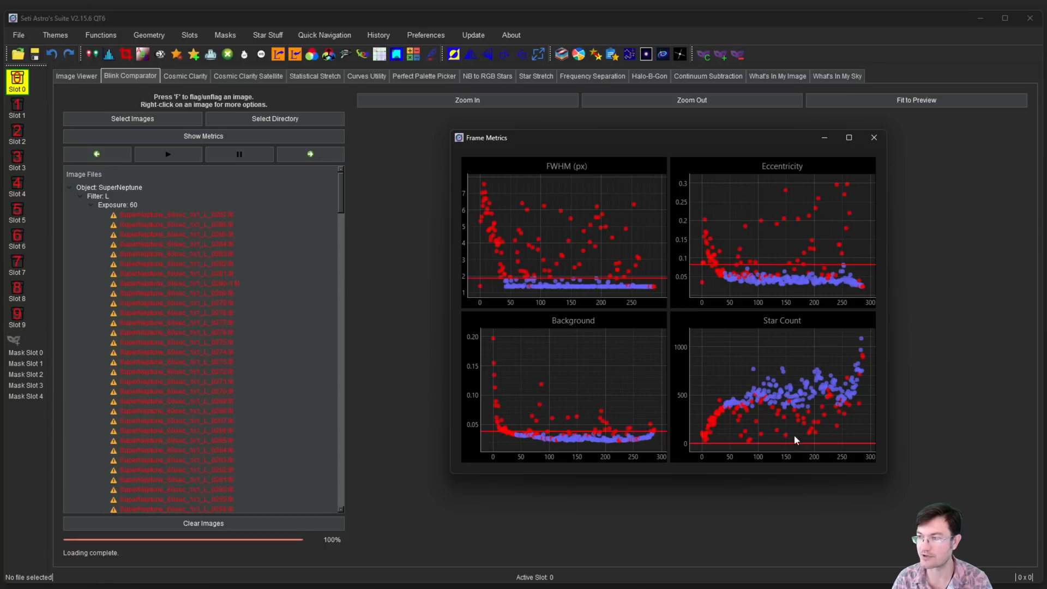
# - Tighten a Frame Metrics threshold to flag outlier SuperNeptune frames
pyautogui.click(777, 76)
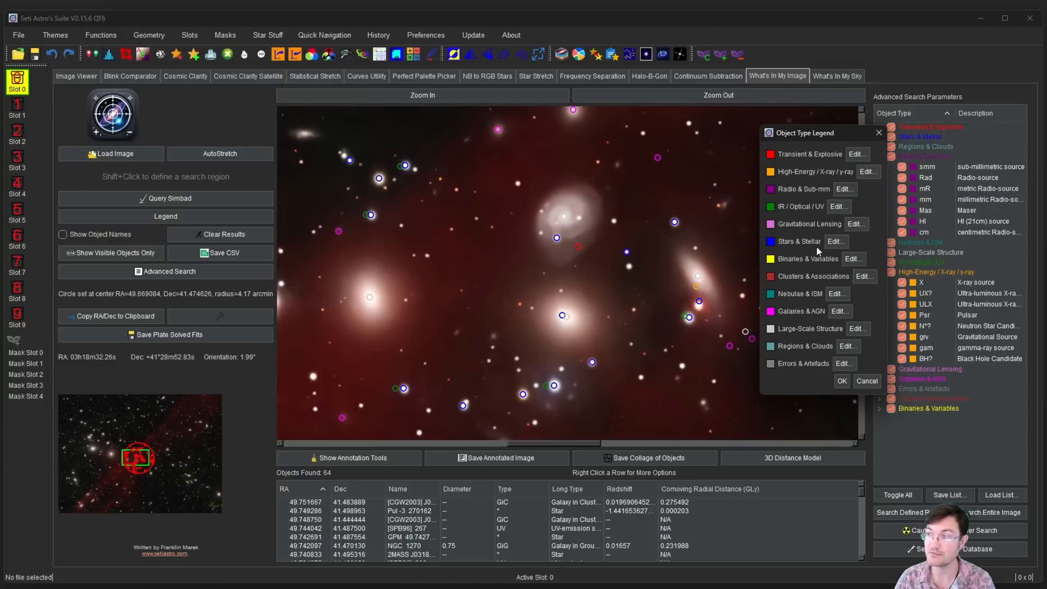